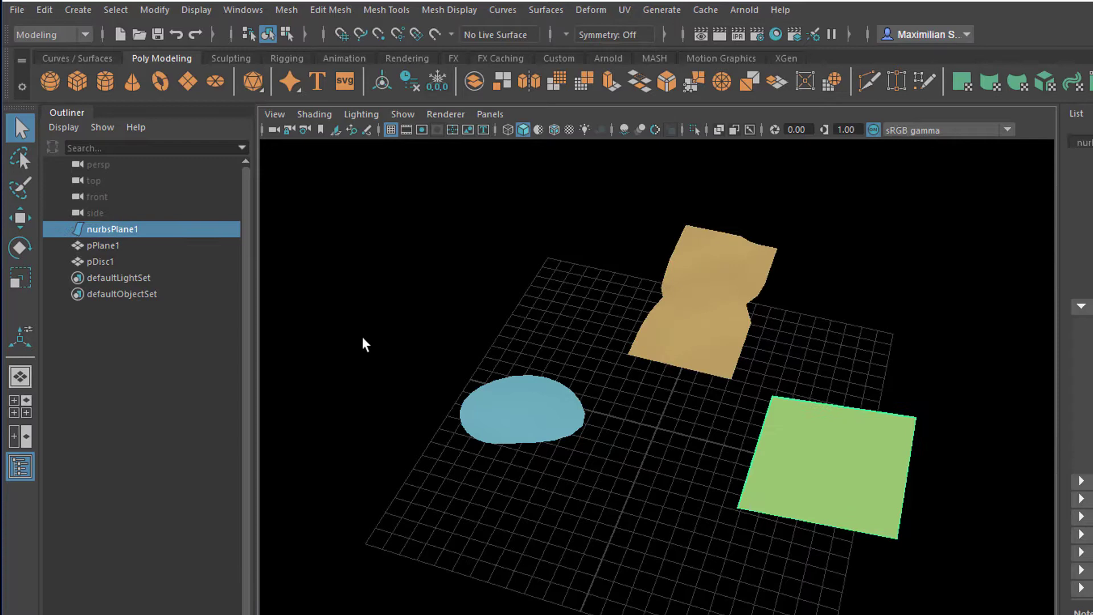
- Deselect the NURBS plane and bring up the Generate menu holding Paint Effects
{"action": "left_click", "coordinate": [77, 58]}
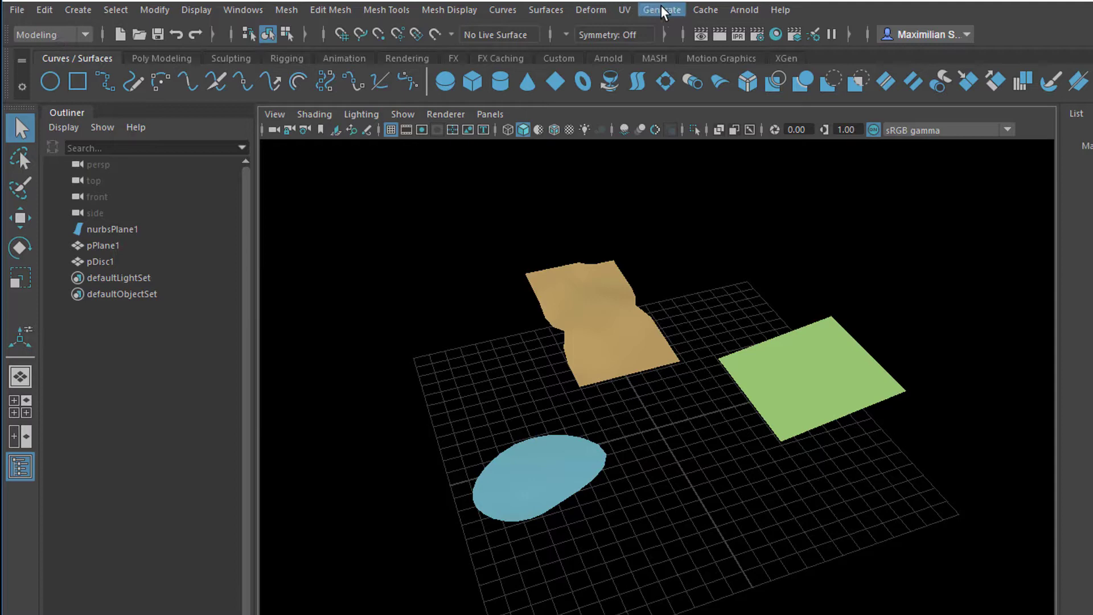
{"action": "left_click", "coordinate": [660, 9]}
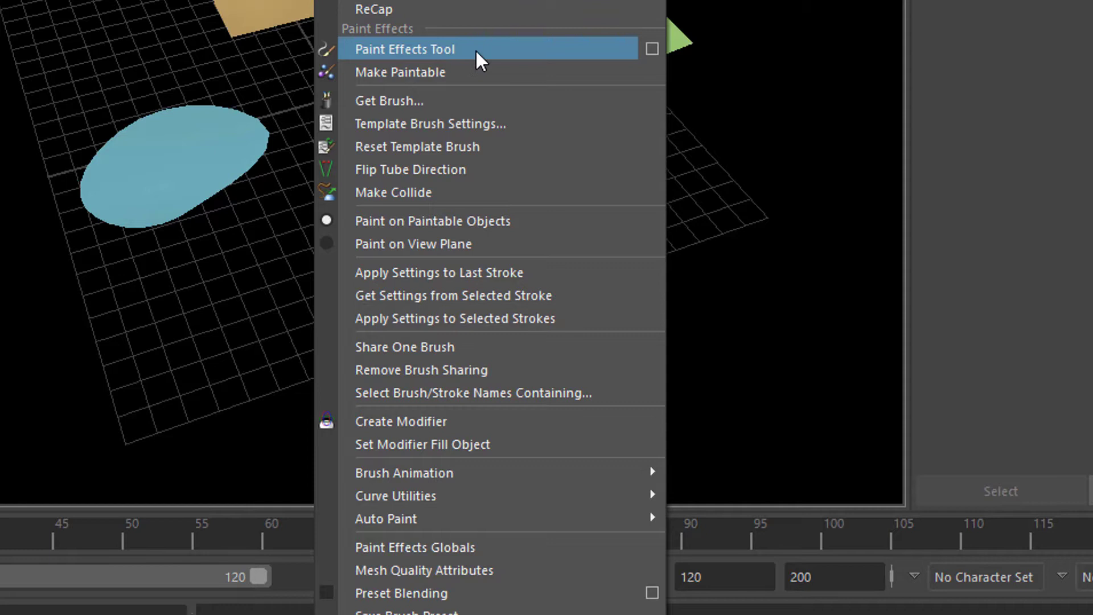
{"action": "mouse_move", "coordinate": [514, 72]}
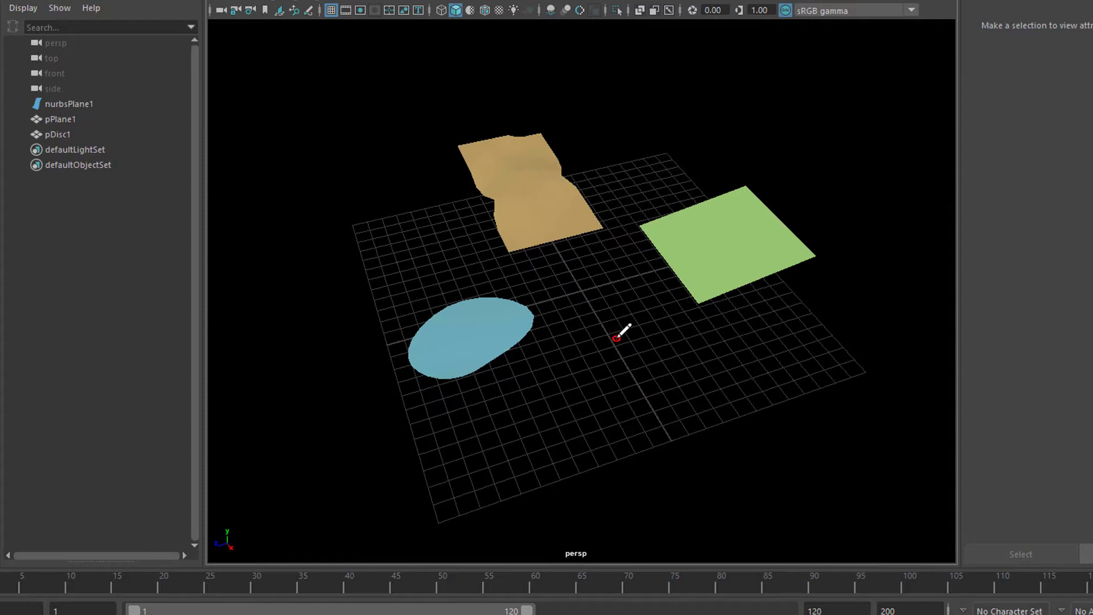
- Resize the Paint Effects brush with the B hotkey before stroking
{"action": "key", "text": "b"}
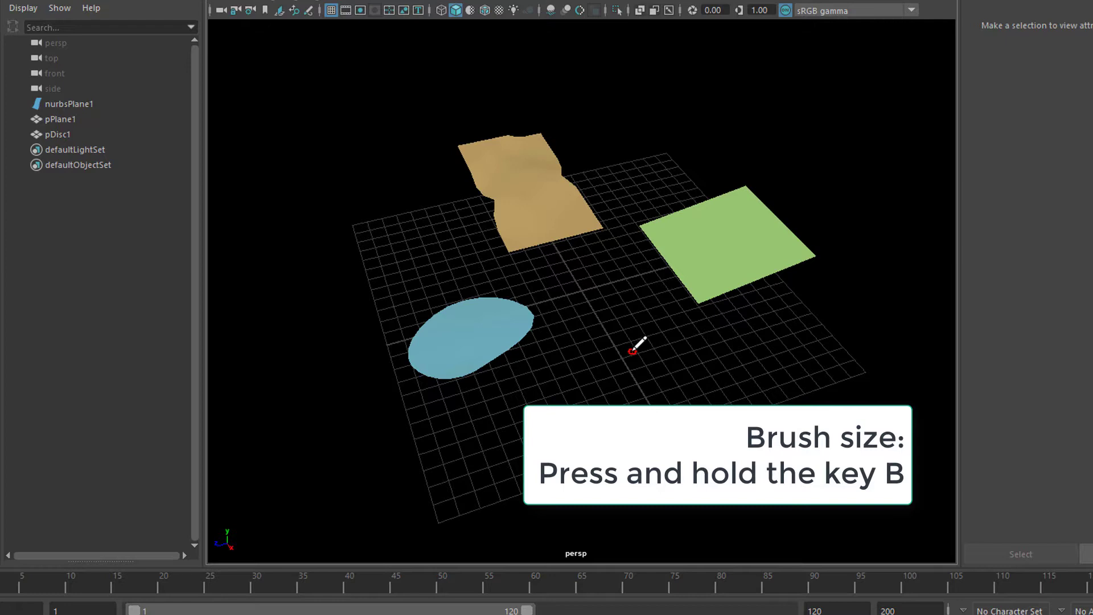
{"action": "key", "text": "b"}
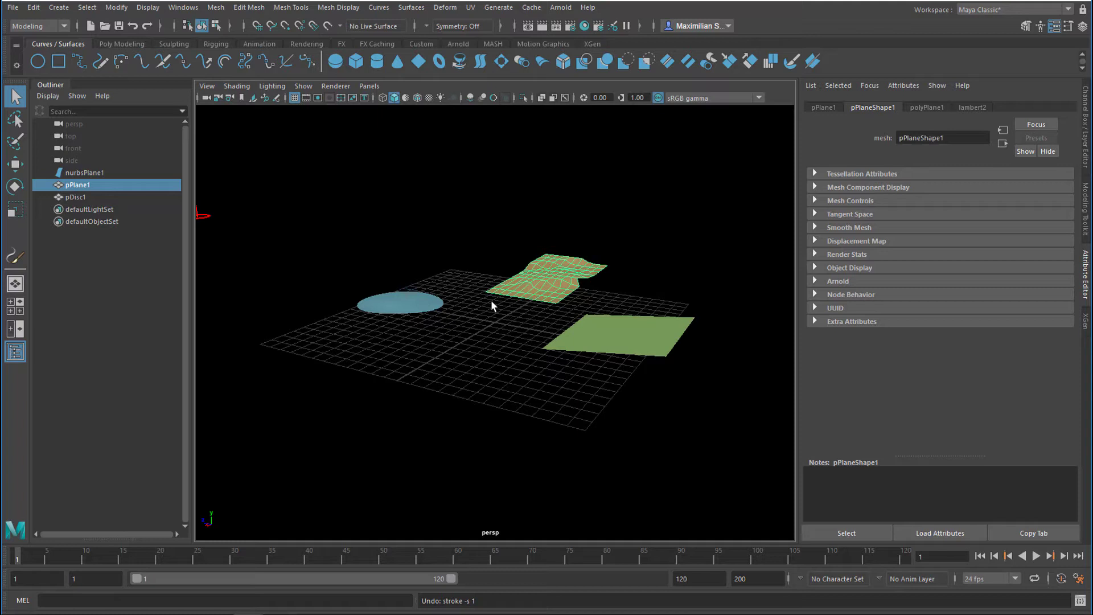
{"action": "mouse_move", "coordinate": [524, 319]}
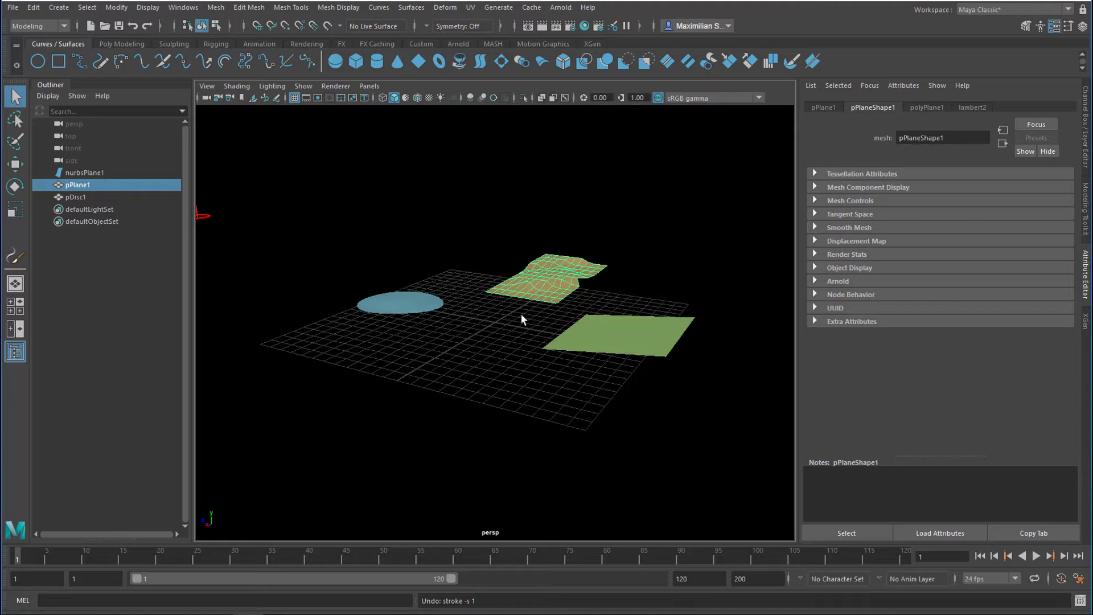
{"action": "mouse_move", "coordinate": [417, 295]}
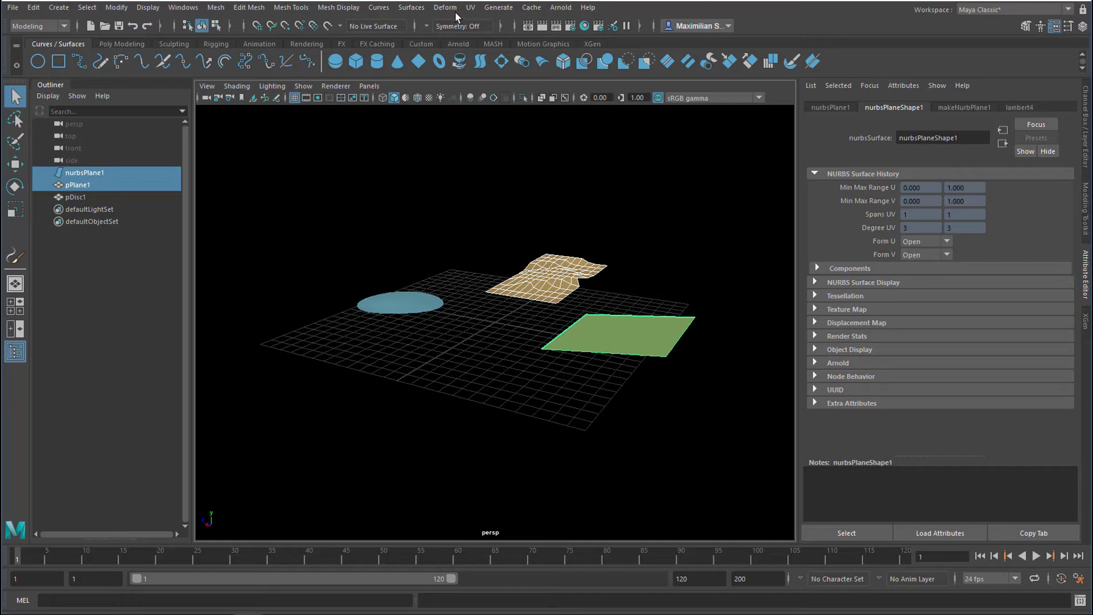
{"action": "mouse_move", "coordinate": [517, 173]}
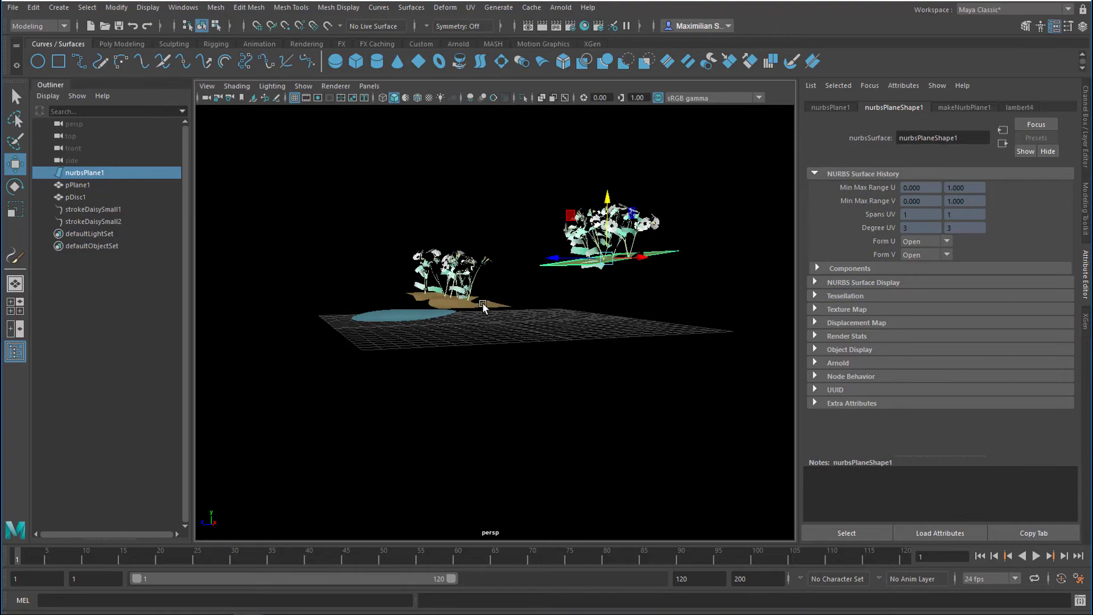
- Select pPlane1 and add an Arnold SkyDome light for rendering
{"action": "left_click", "coordinate": [560, 7]}
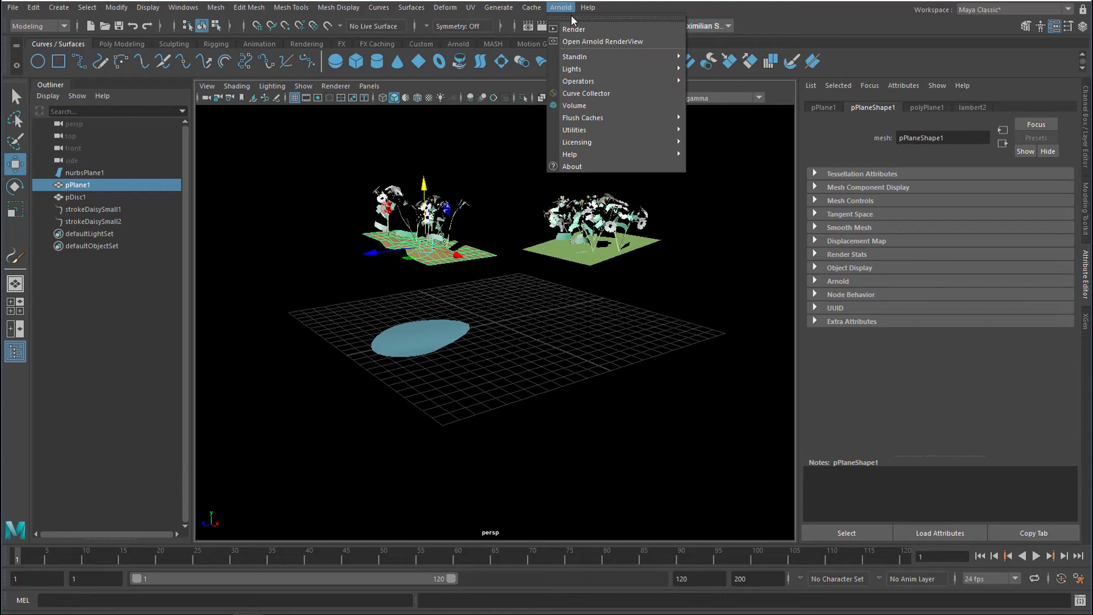
{"action": "left_click", "coordinate": [601, 41]}
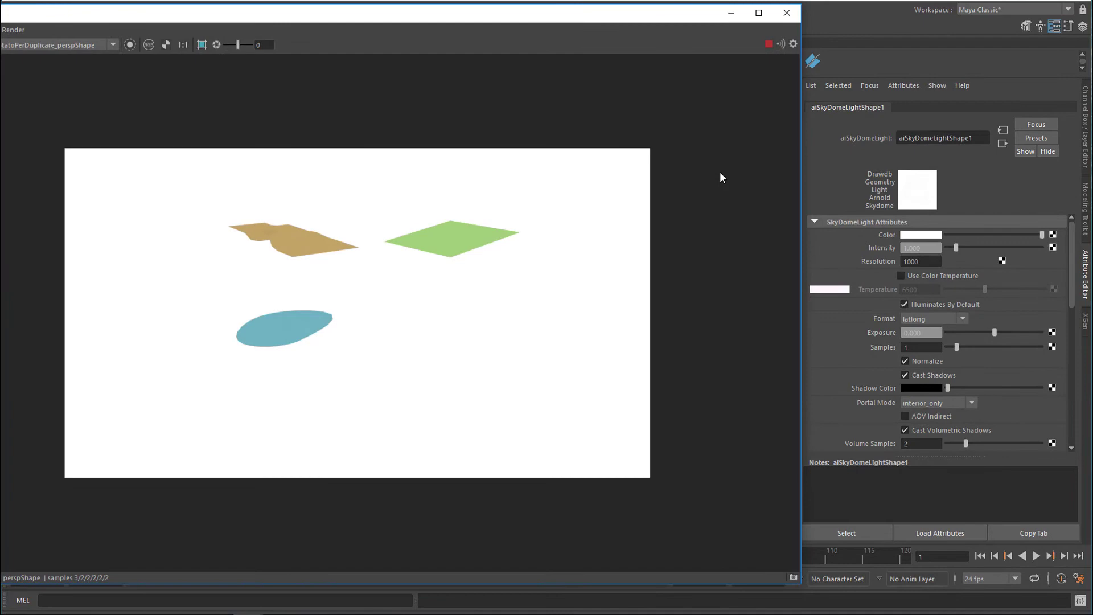